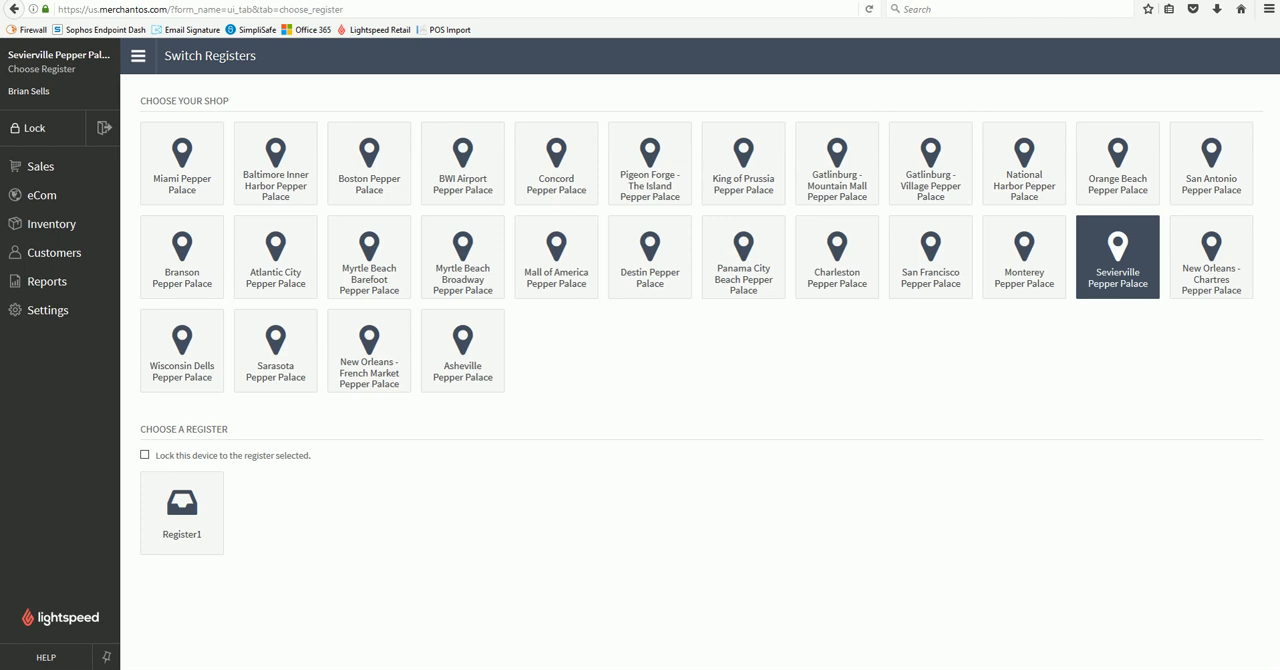
pyautogui.moveTo(23, 534)
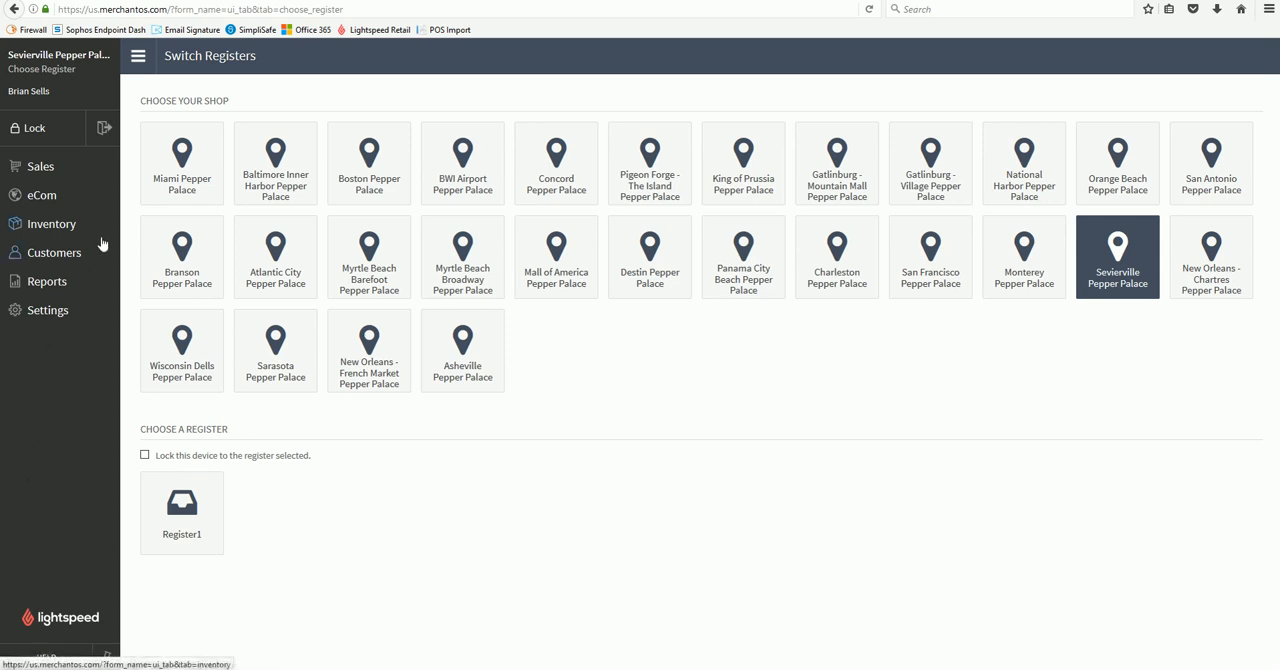
pyautogui.moveTo(70, 232)
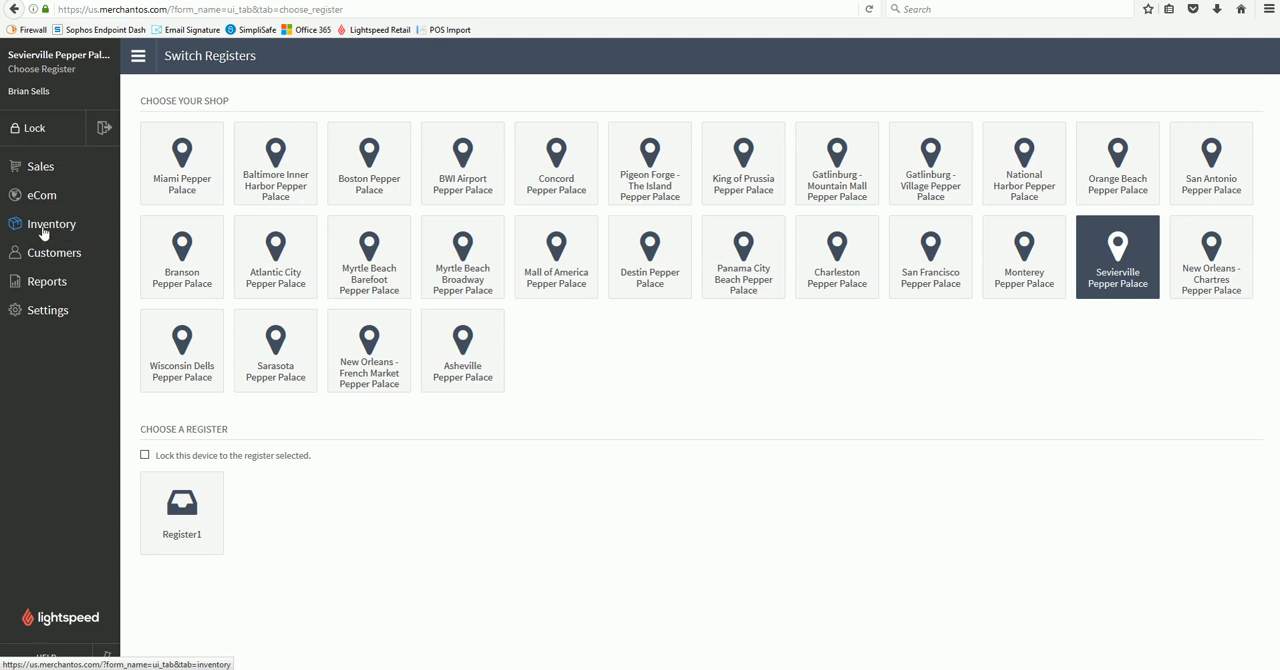
# Search inventory items for 'doc habanero' via Item Search
pyautogui.click(51, 223)
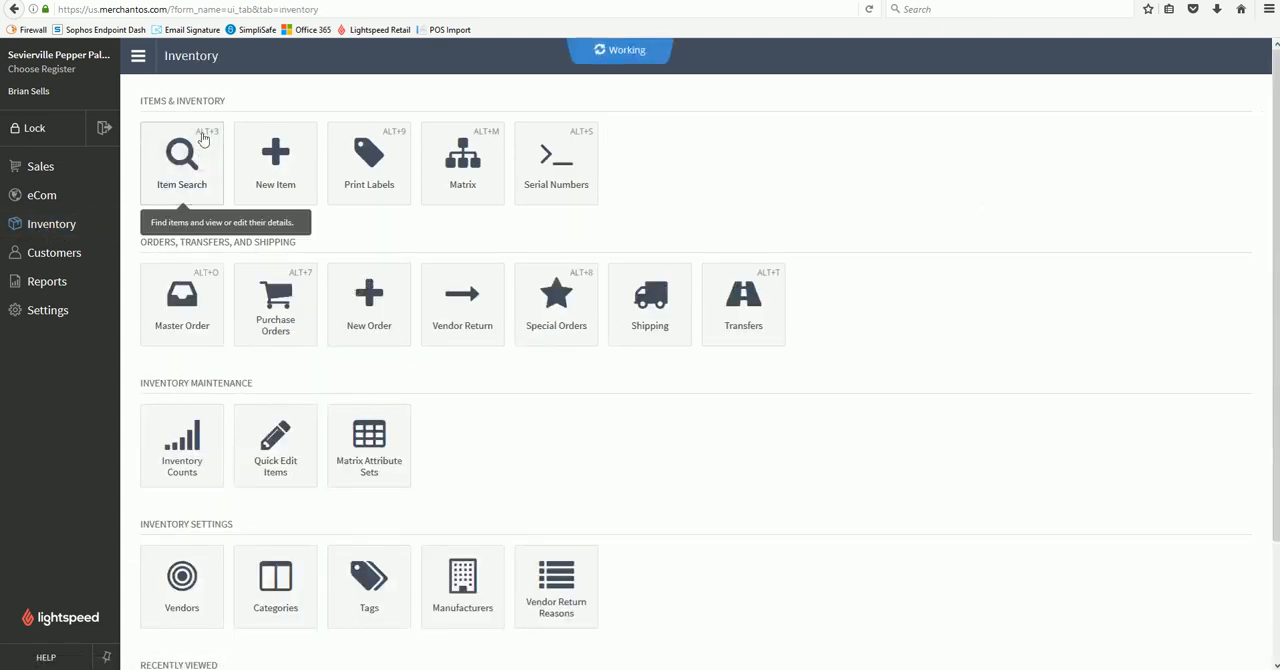
pyautogui.click(181, 160)
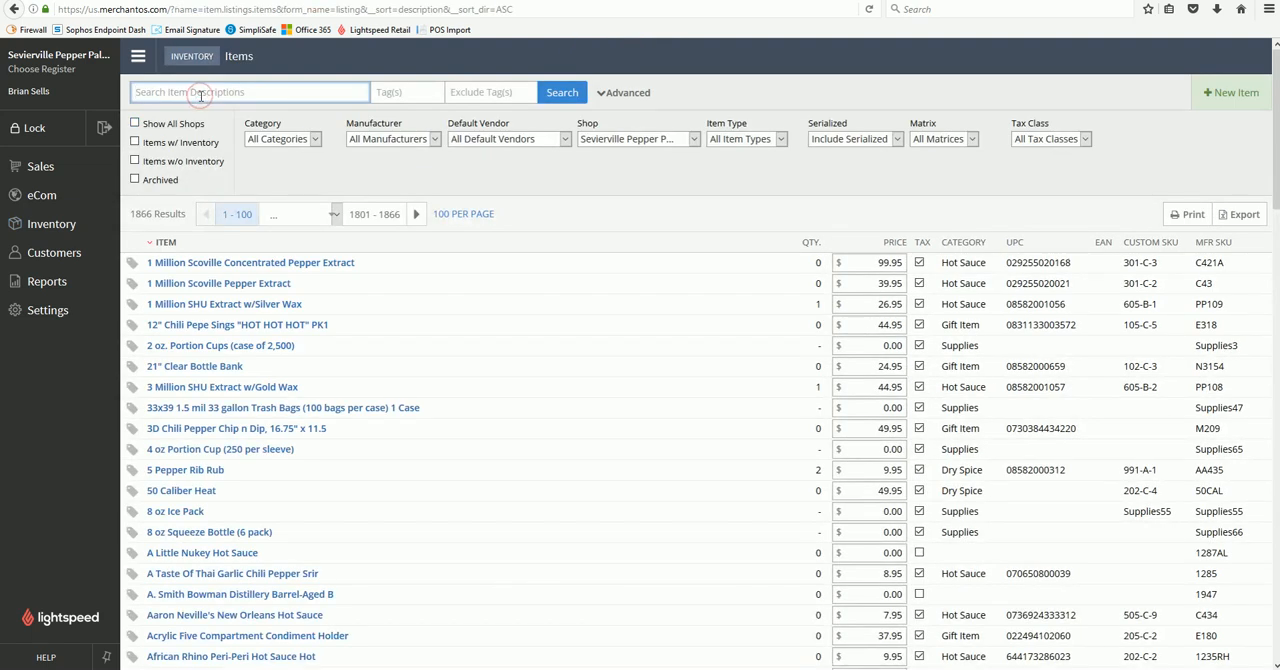
pyautogui.write('doc habanero')
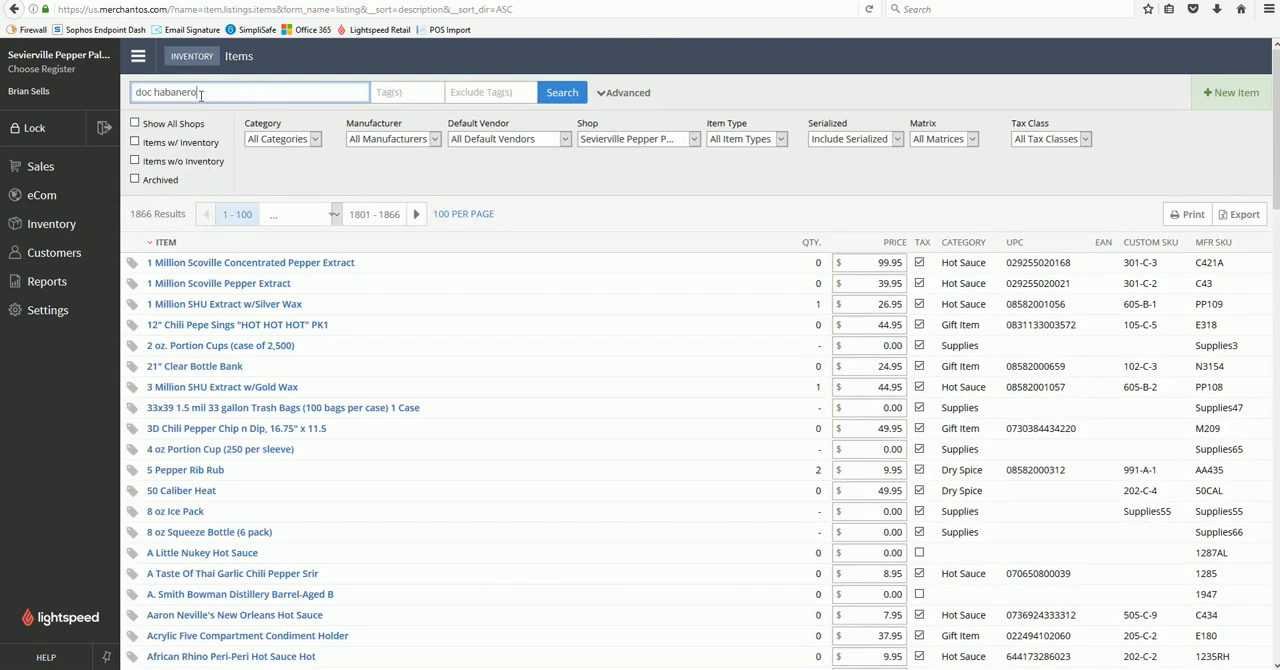
pyautogui.click(562, 92)
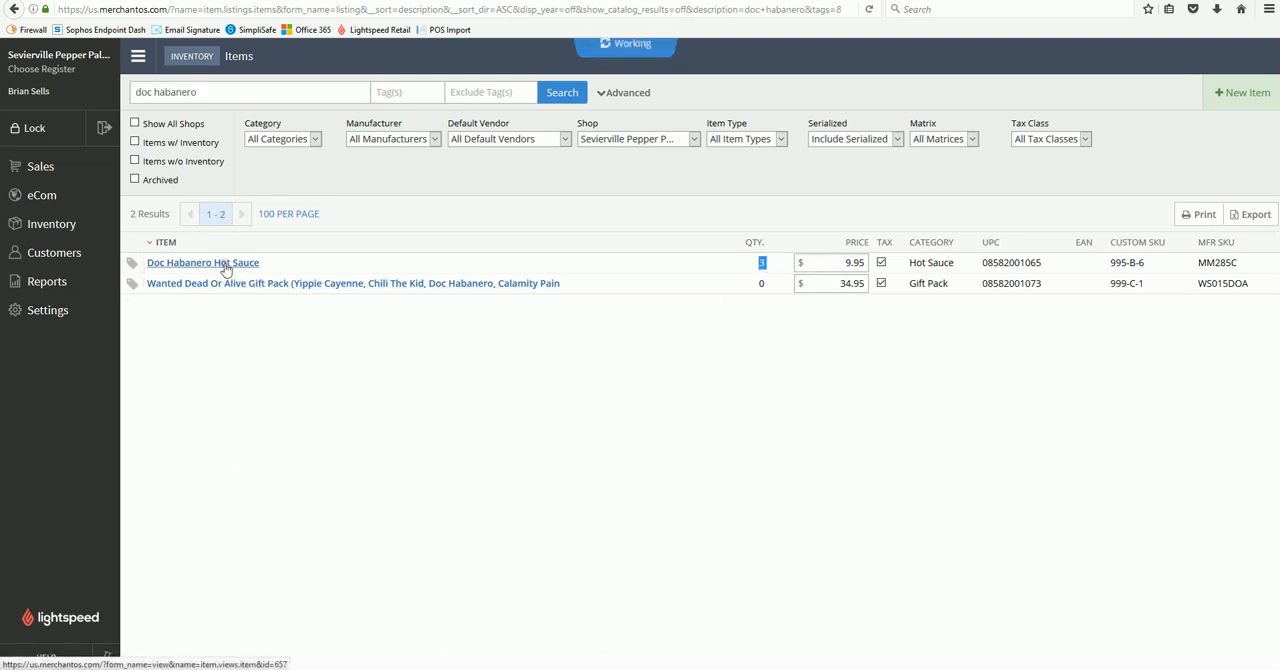
# Add 12 units to Doc Habanero Hot Sauce, raising In Stock from 3 to 15
pyautogui.click(202, 262)
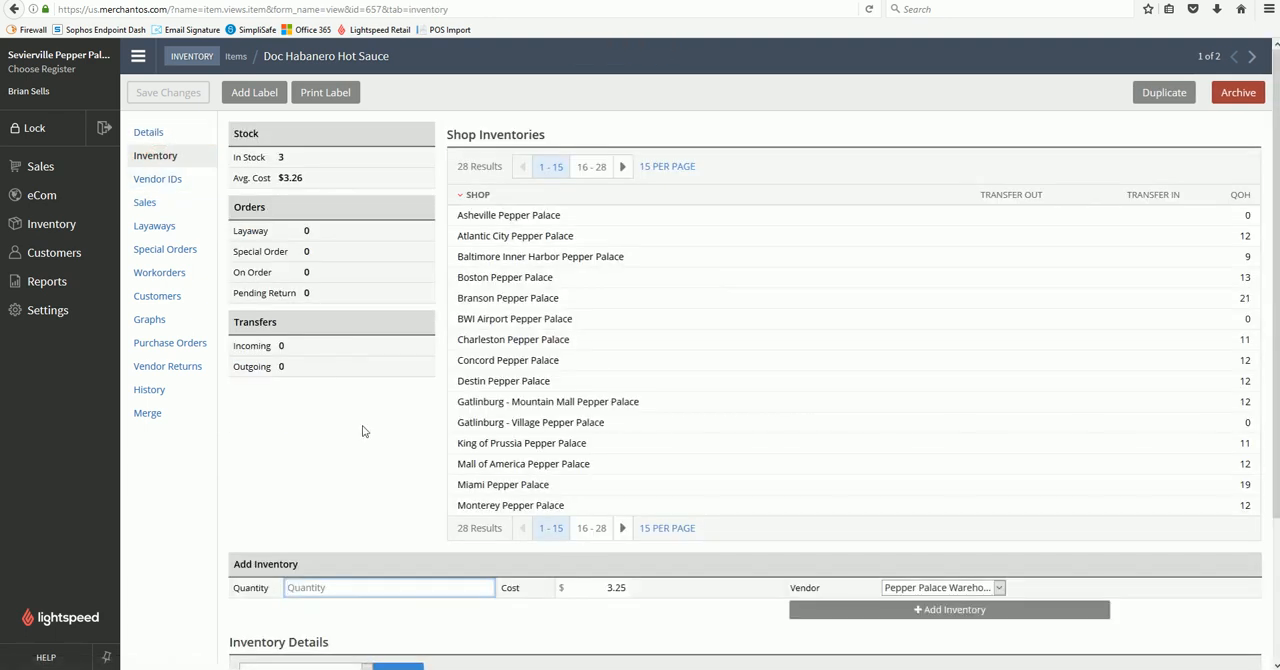
pyautogui.scroll(-3)
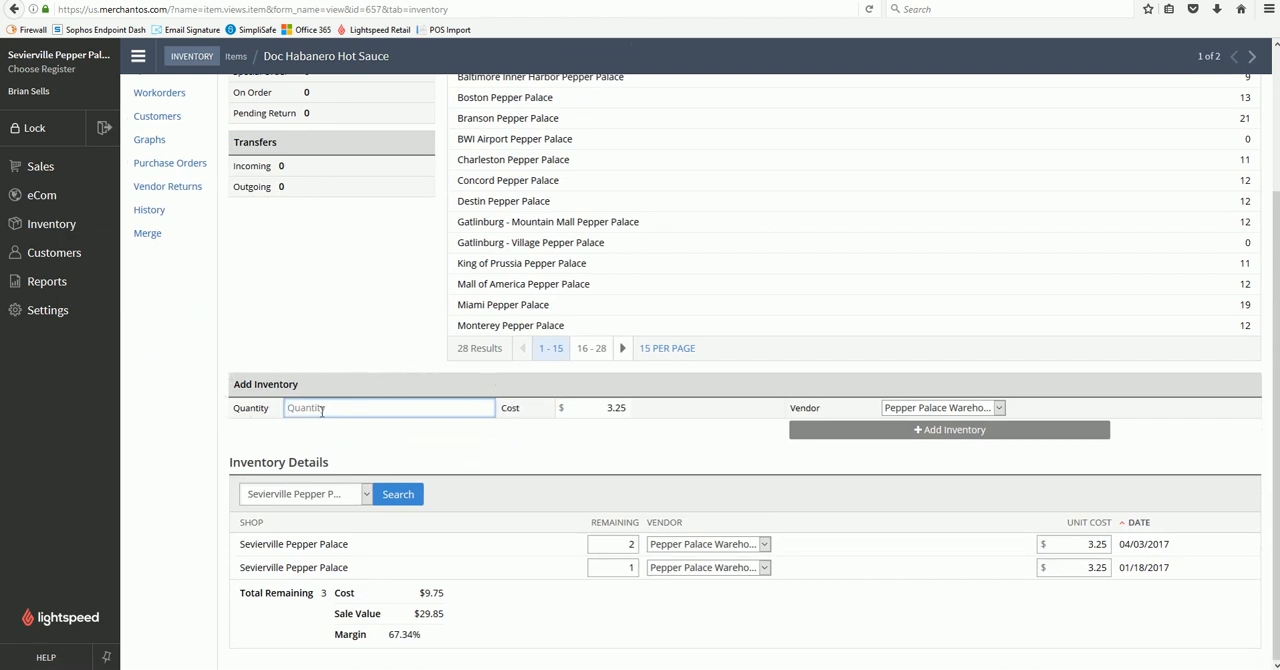
pyautogui.write('12')
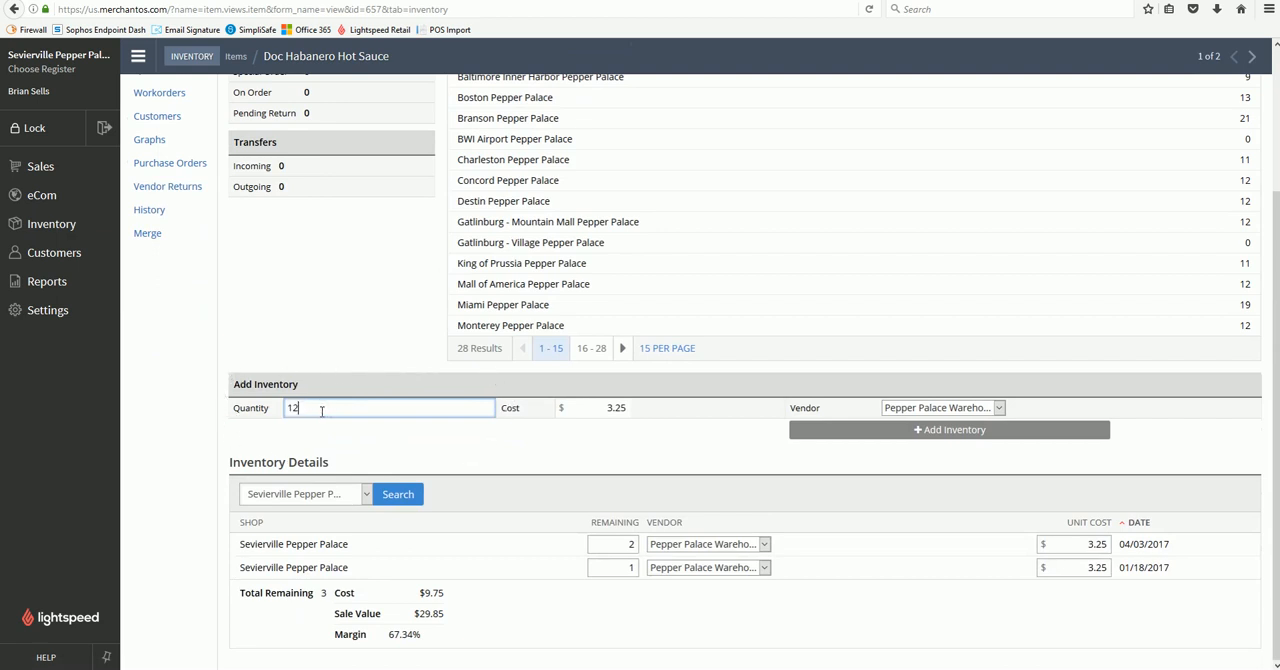
pyautogui.moveTo(948, 429)
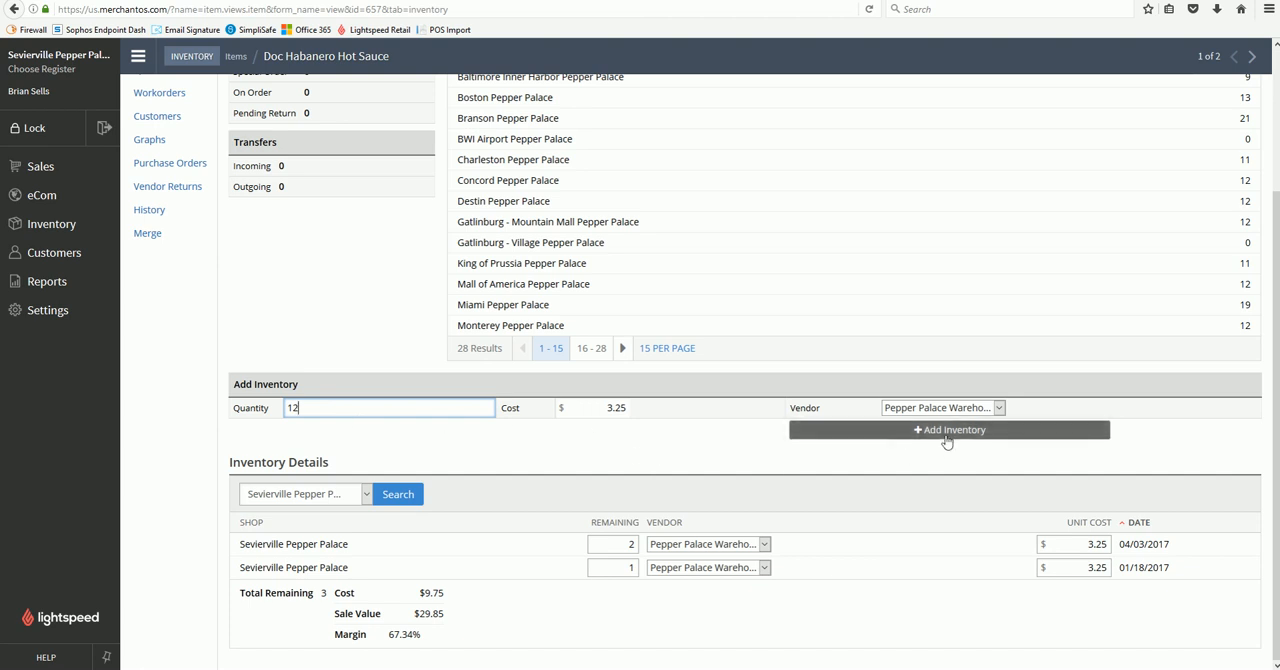
pyautogui.click(948, 429)
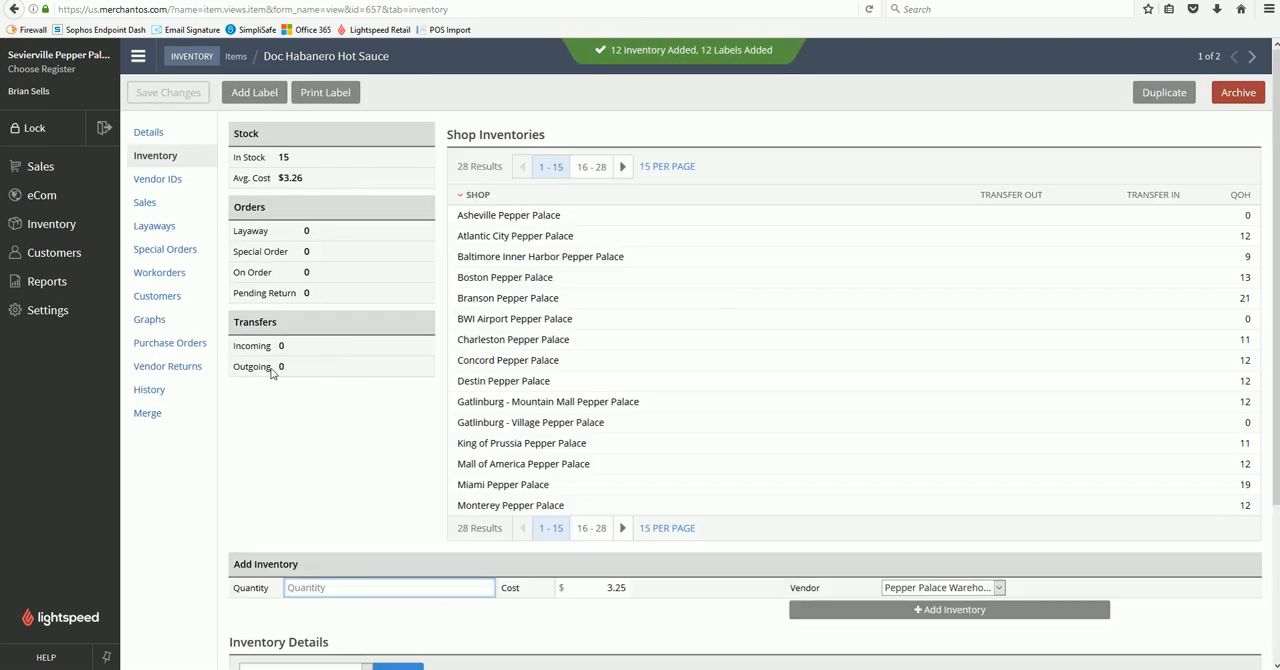
pyautogui.doubleClick(283, 157)
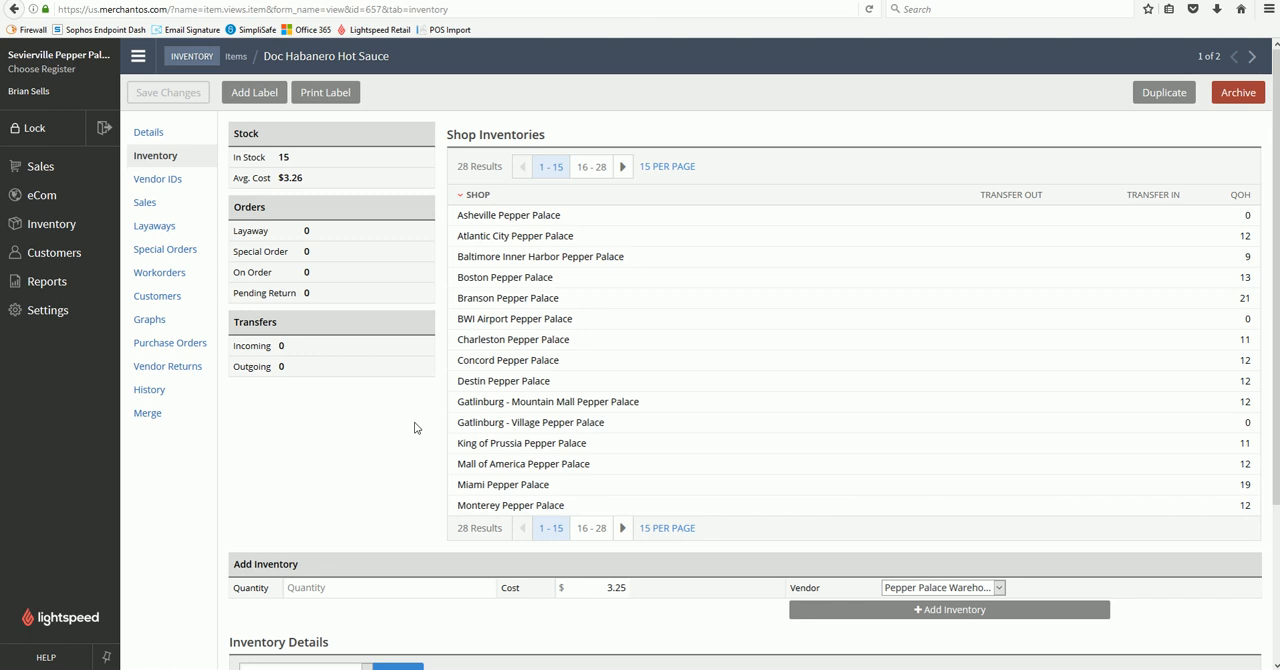
# Scroll to Inventory Details showing the 12, 2 and 1 unit lots
pyautogui.scroll(-3)
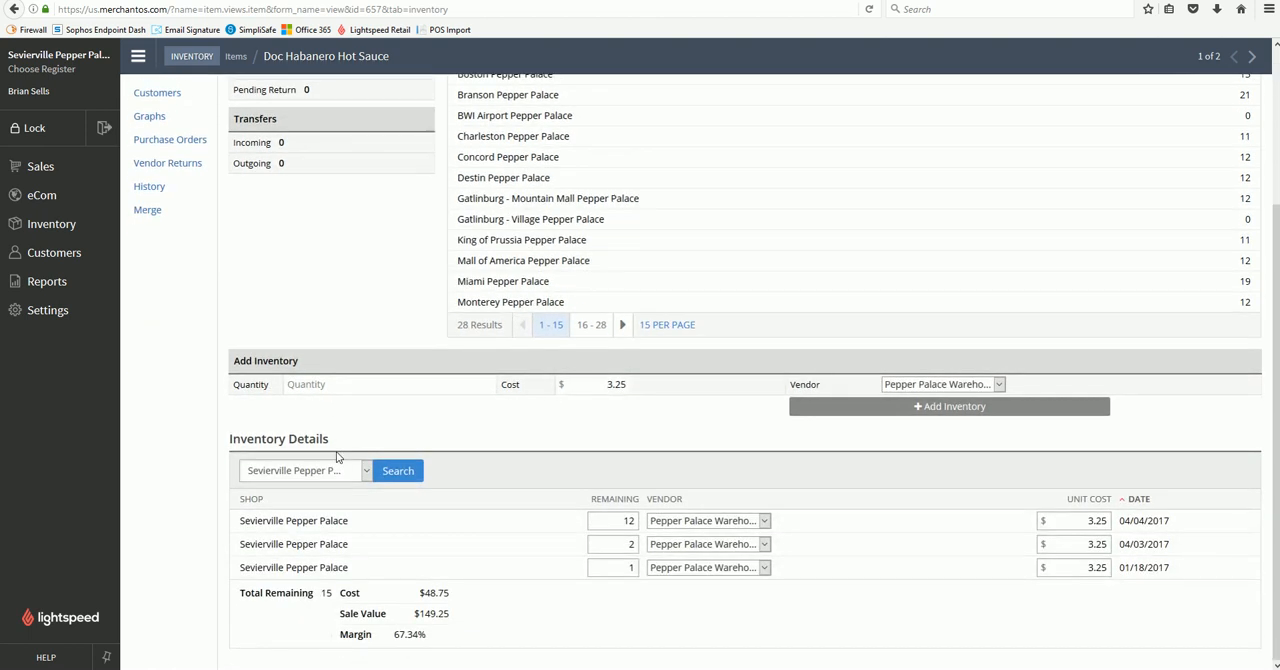
pyautogui.moveTo(515, 465)
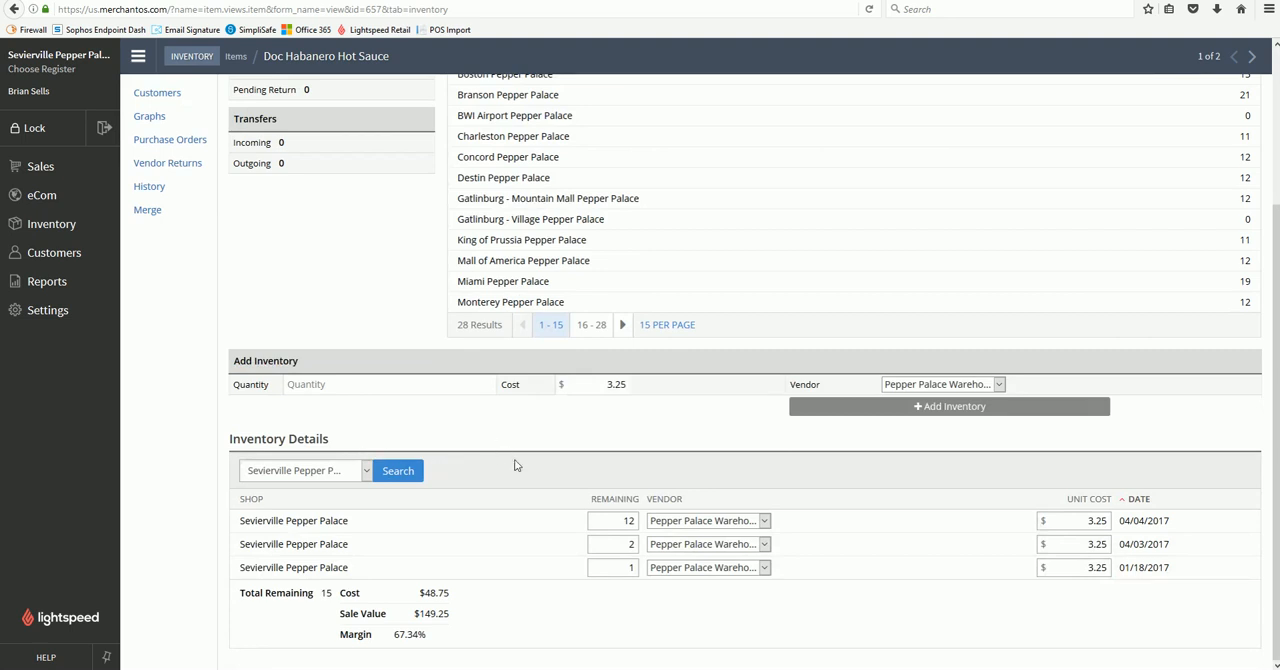
pyautogui.moveTo(546, 481)
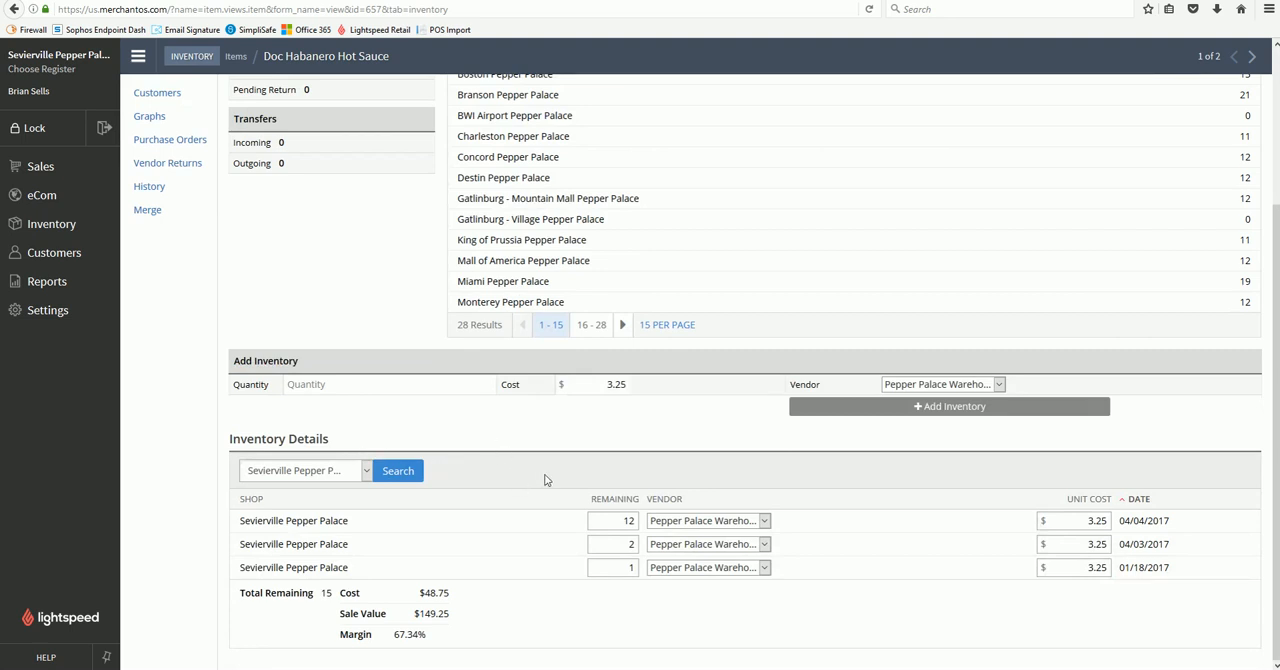
pyautogui.moveTo(568, 503)
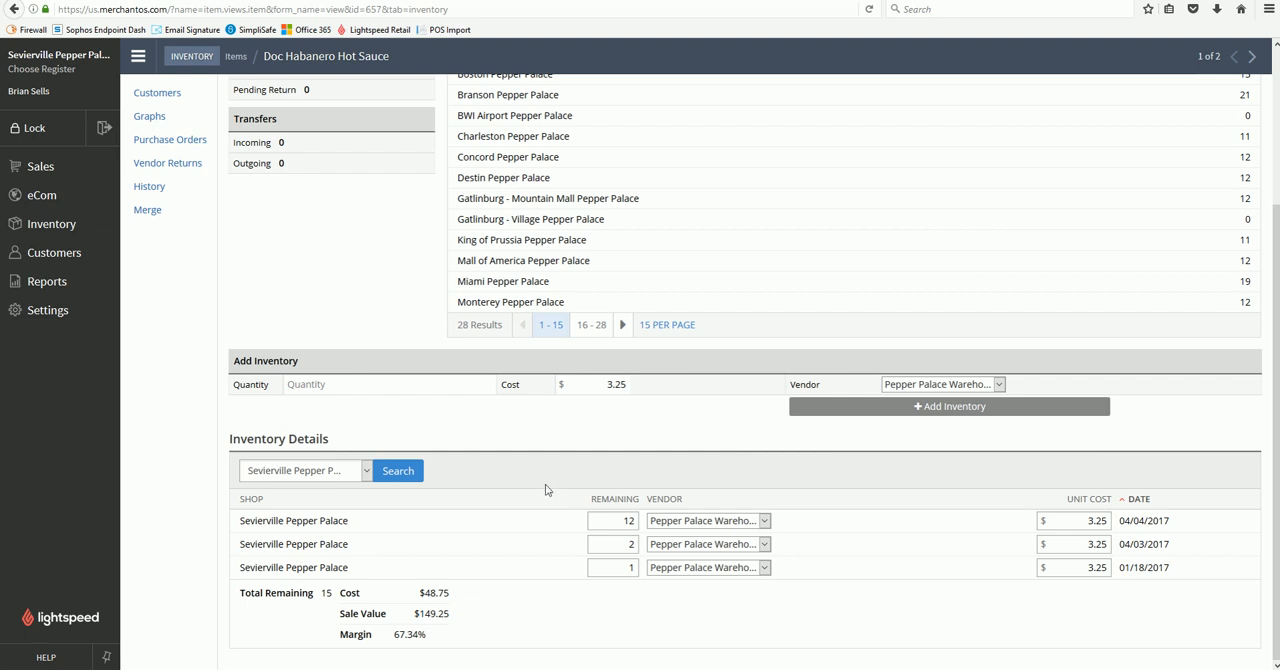
pyautogui.scroll(3)
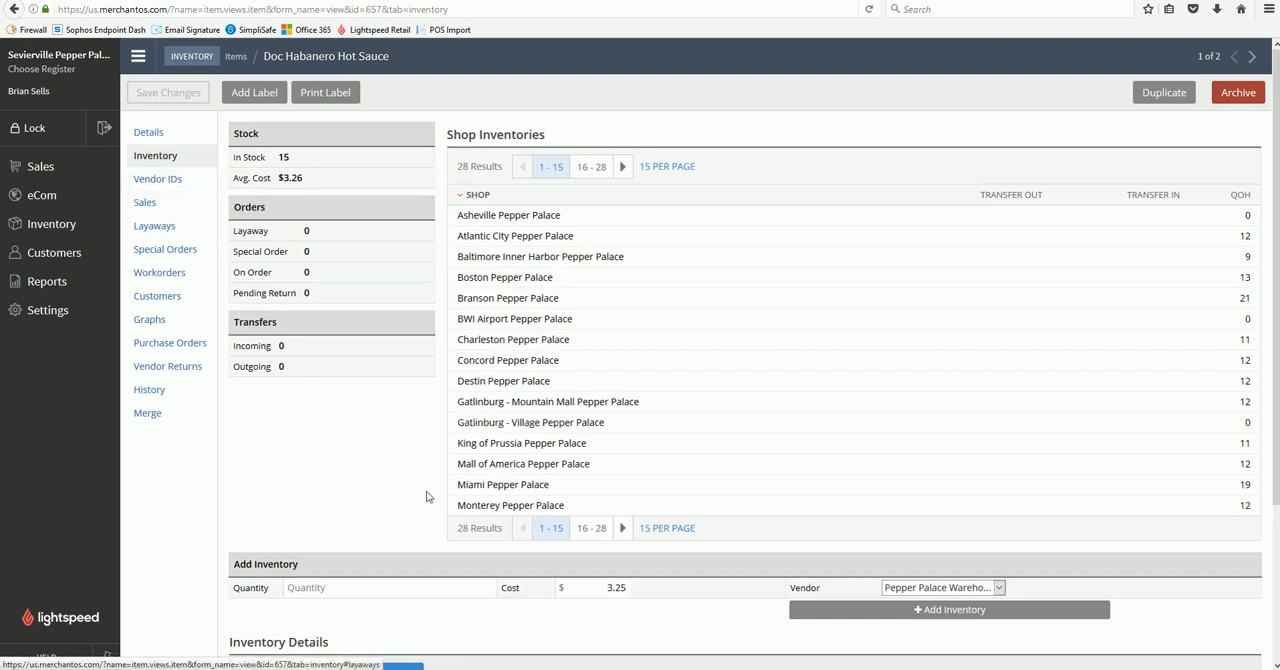
pyautogui.scroll(-3)
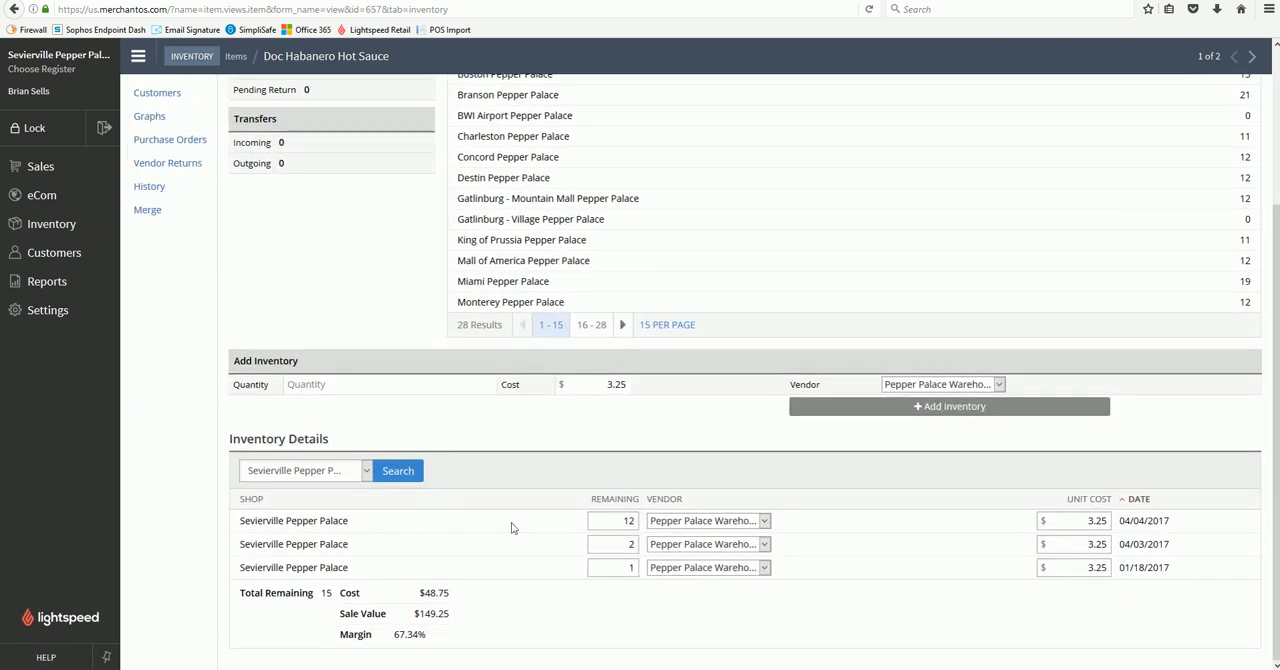
# Change the 04/04/2017 record's Remaining quantity from 12 to 0 and save
pyautogui.click(612, 520)
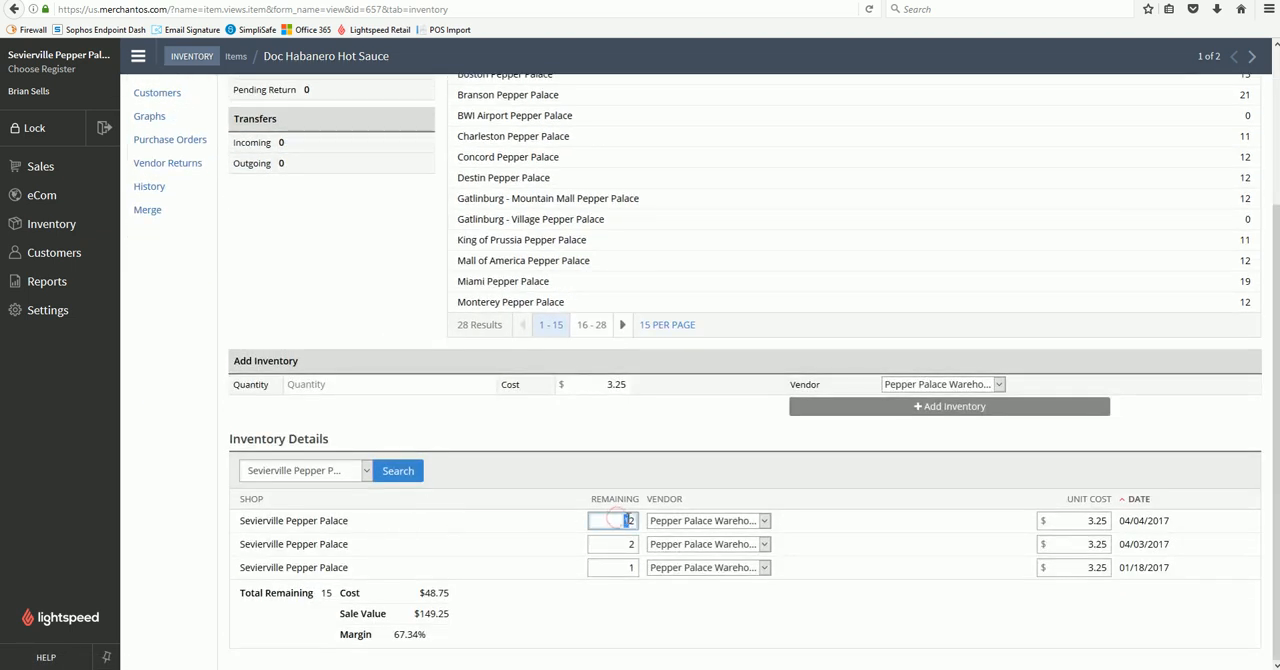
pyautogui.click(612, 567)
pyautogui.write('0')
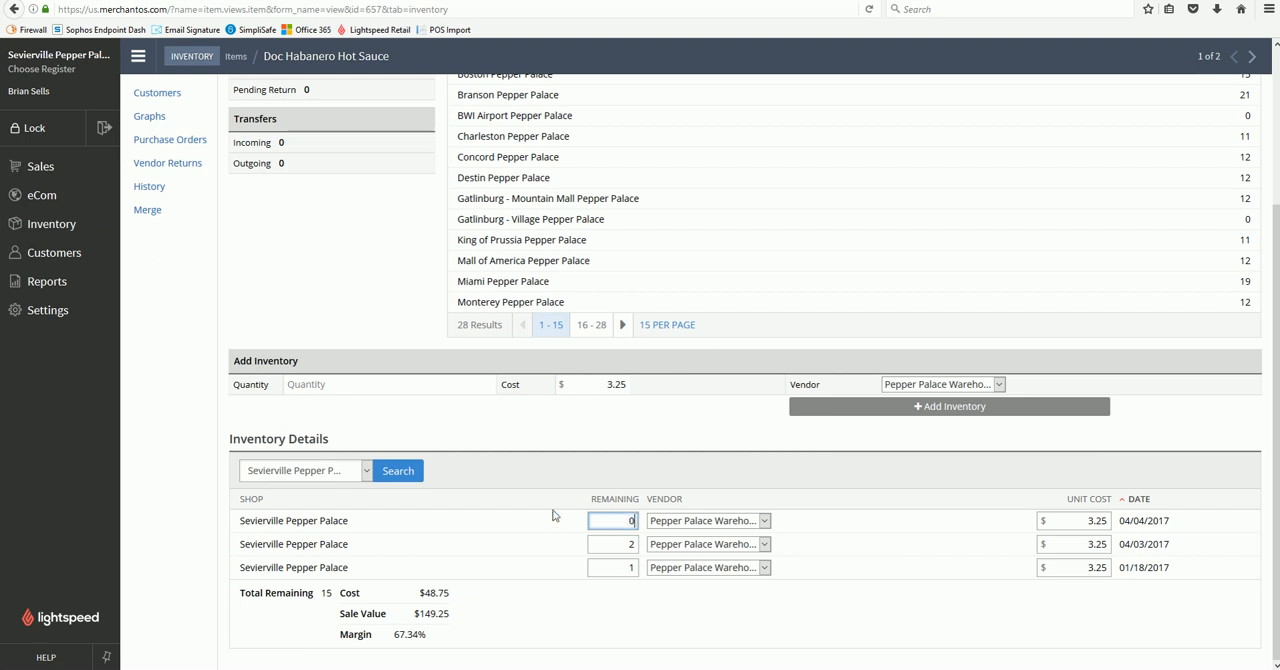
pyautogui.press('Return')
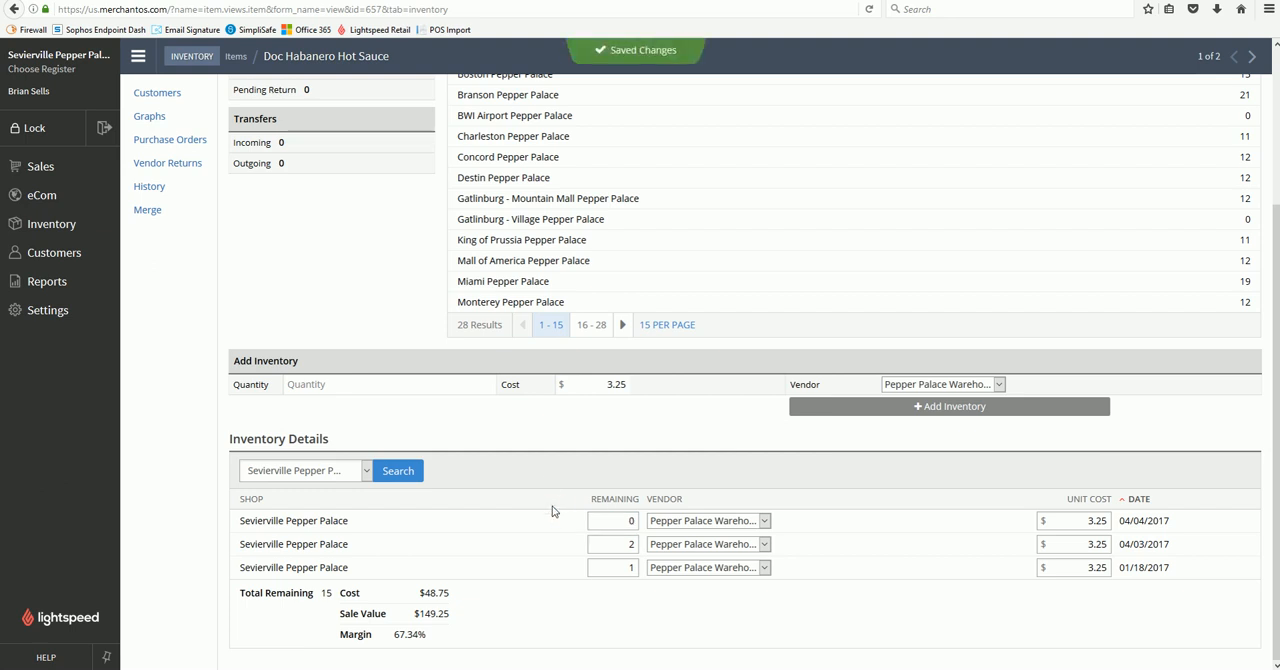
pyautogui.scroll(3)
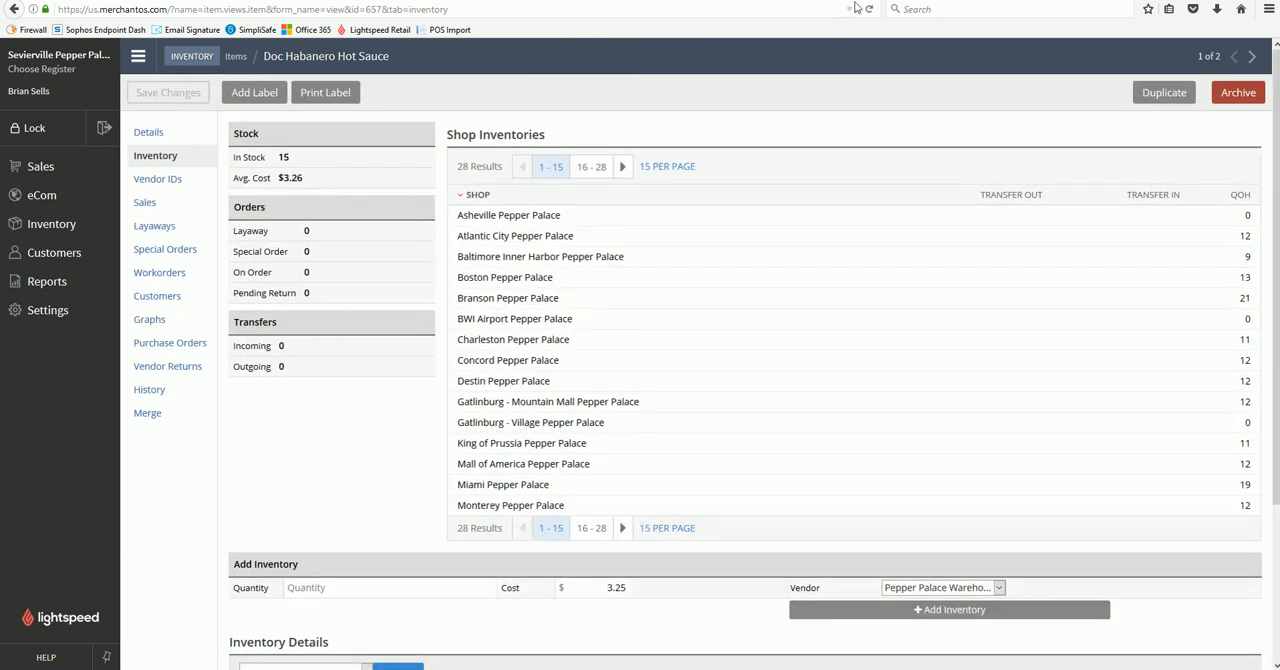
# Reload the item page and confirm In Stock reads 3 with only 2- and 1-unit lots
pyautogui.click(870, 9)
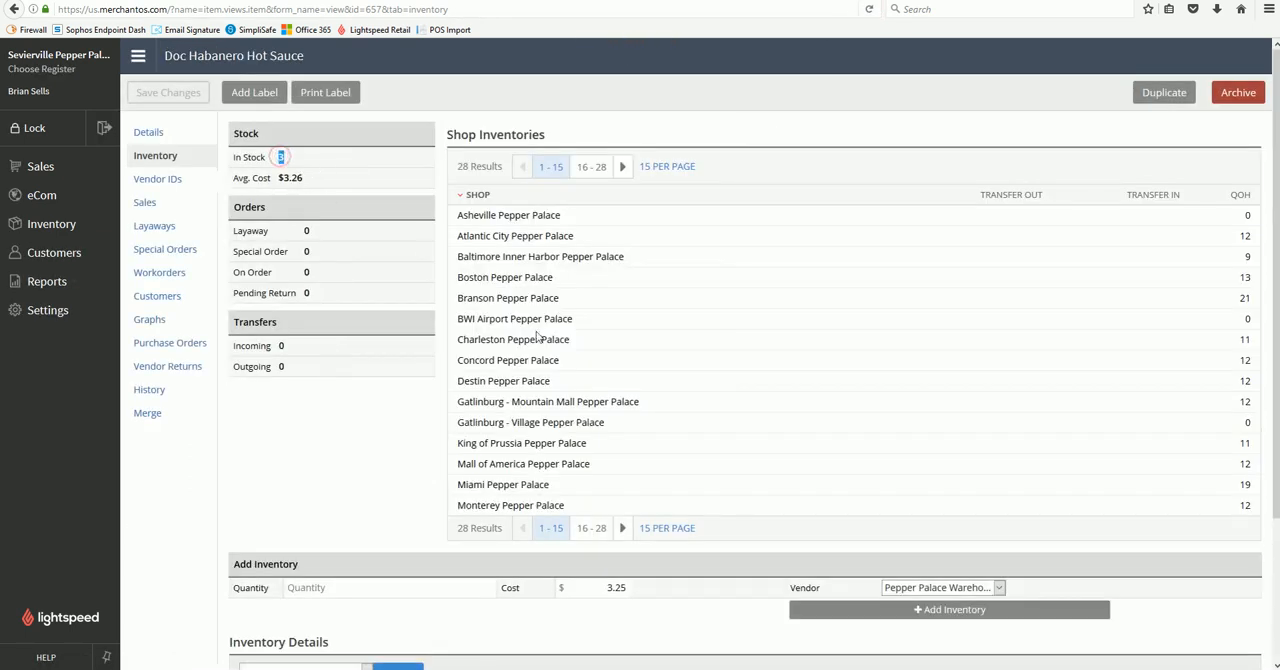
pyautogui.scroll(-3)
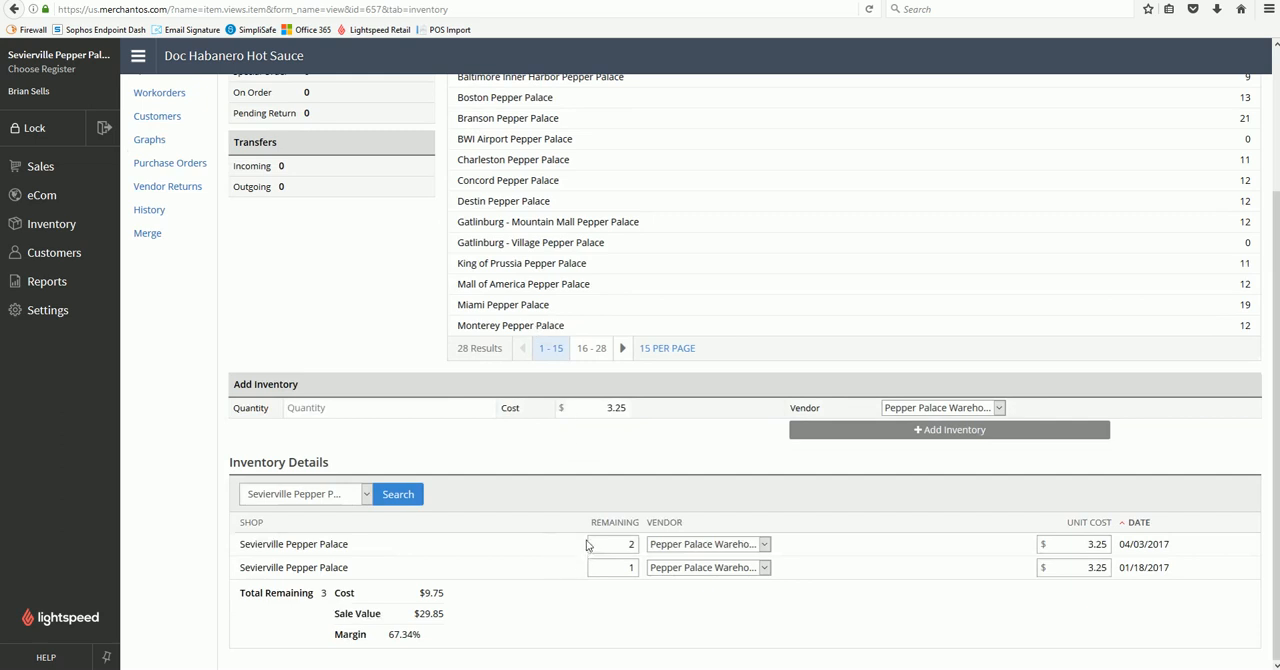
pyautogui.moveTo(578, 557)
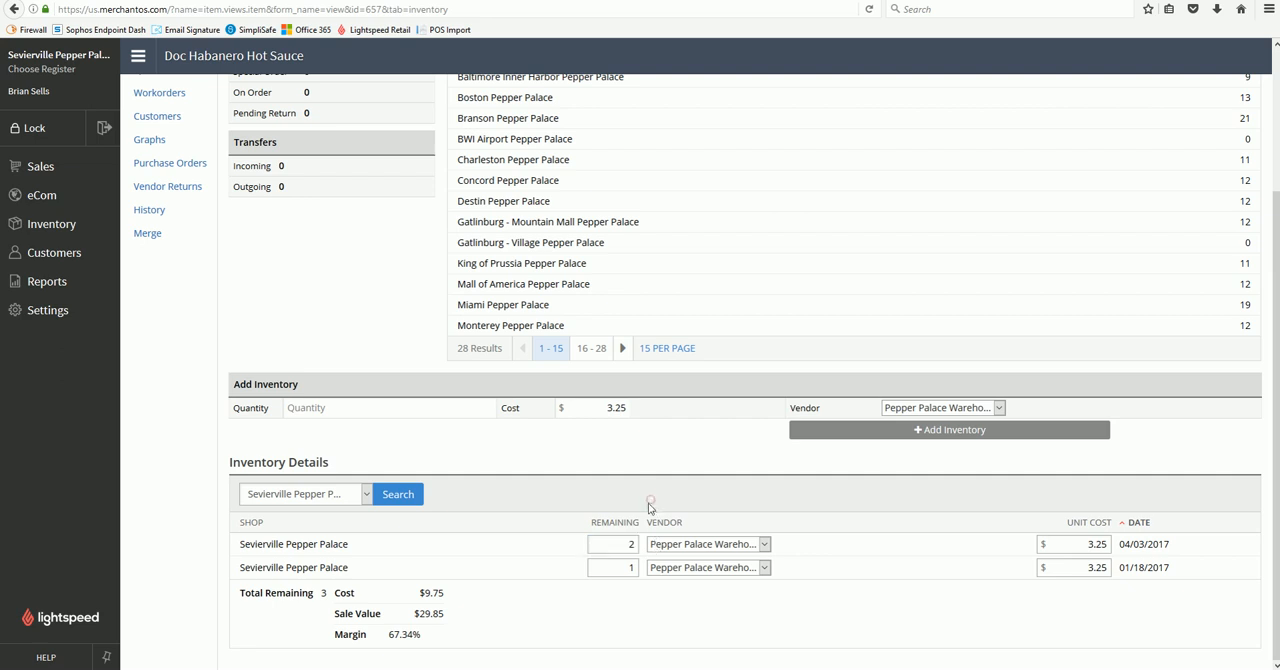
pyautogui.scroll(3)
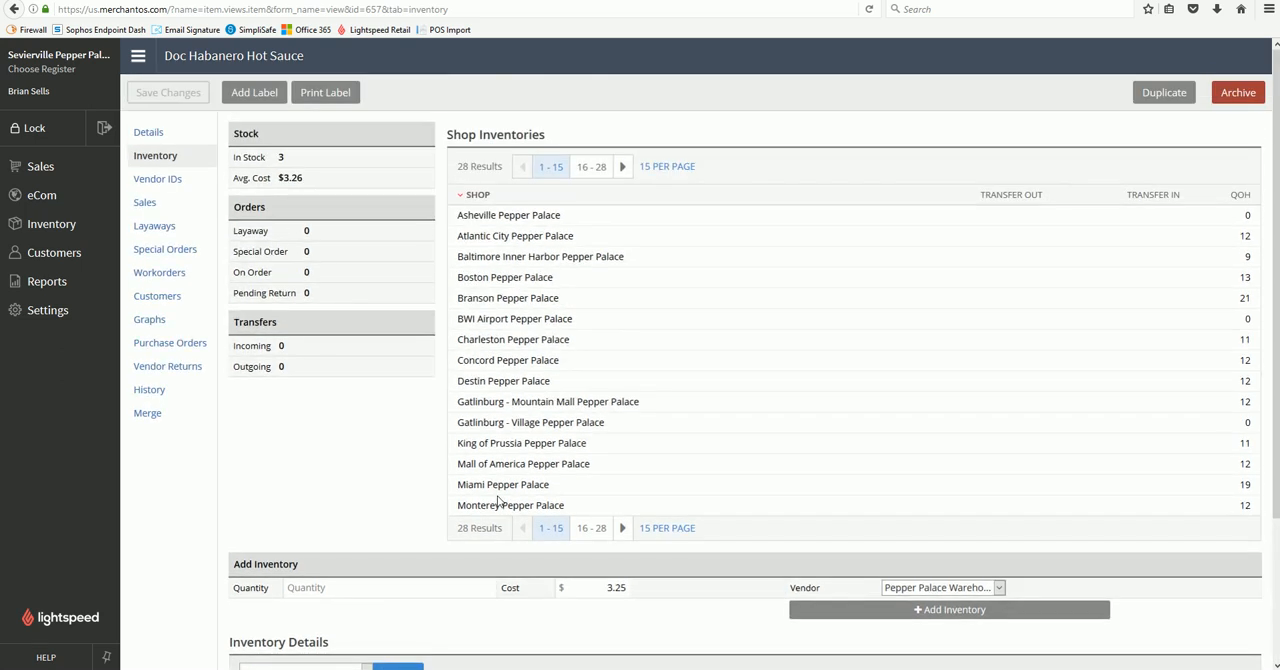
pyautogui.moveTo(395, 505)
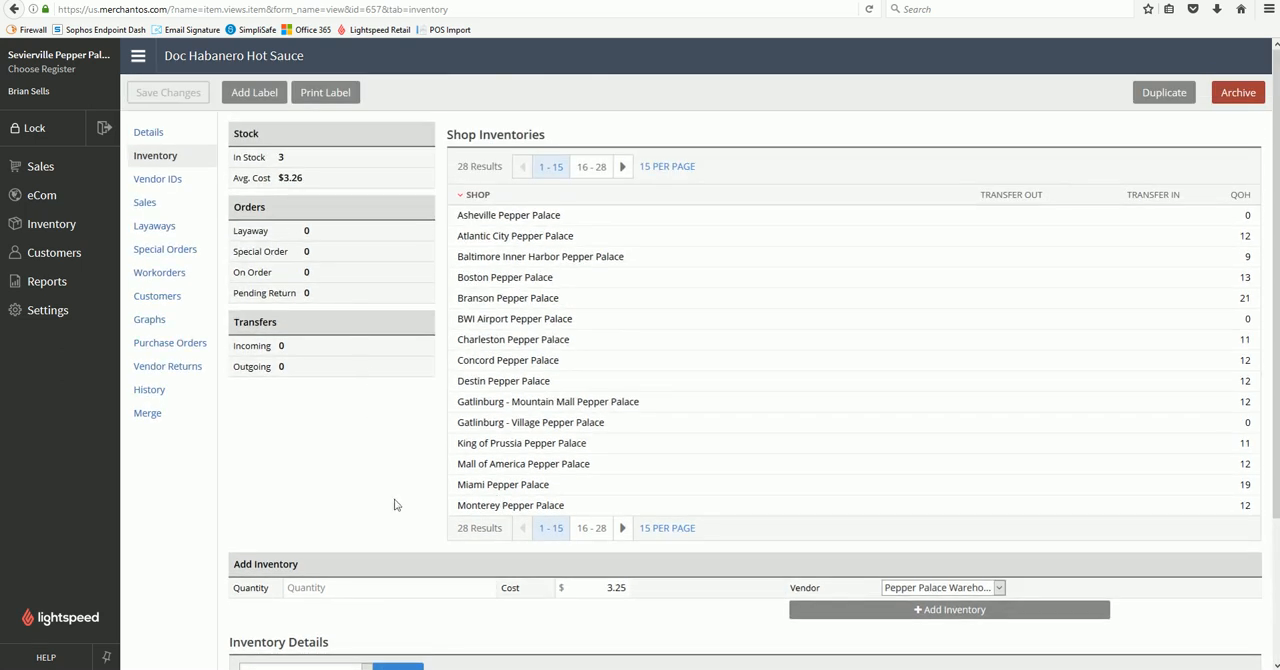
pyautogui.scroll(-3)
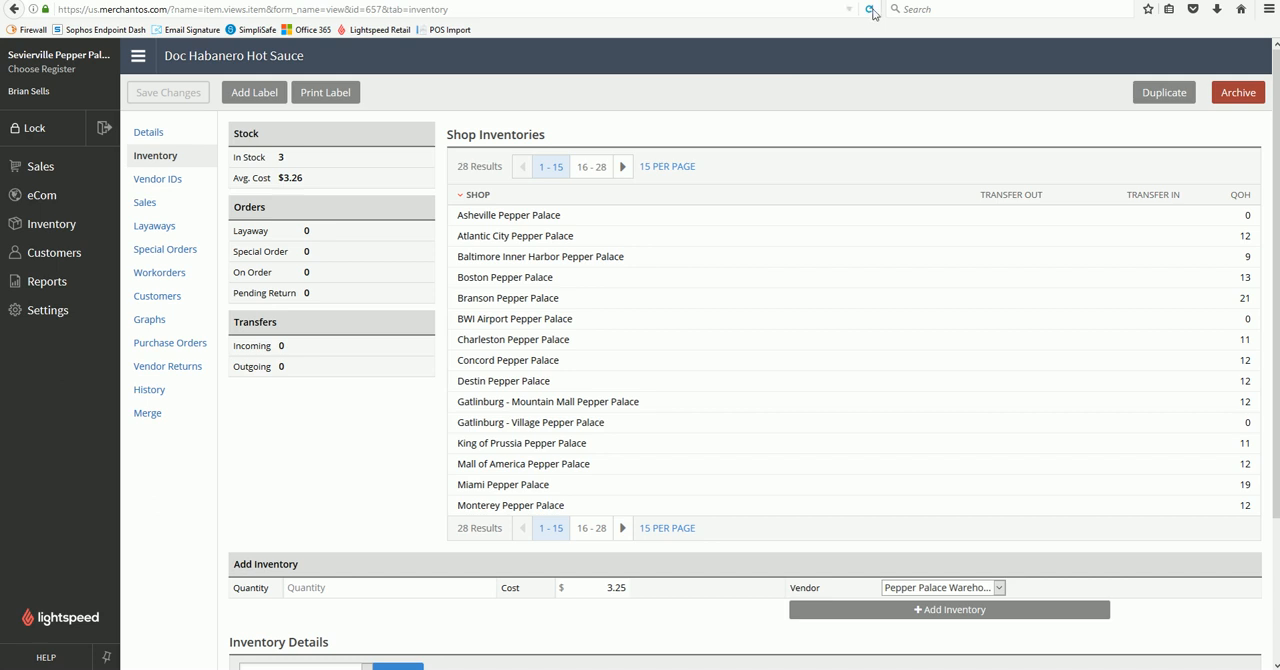
pyautogui.moveTo(872, 9)
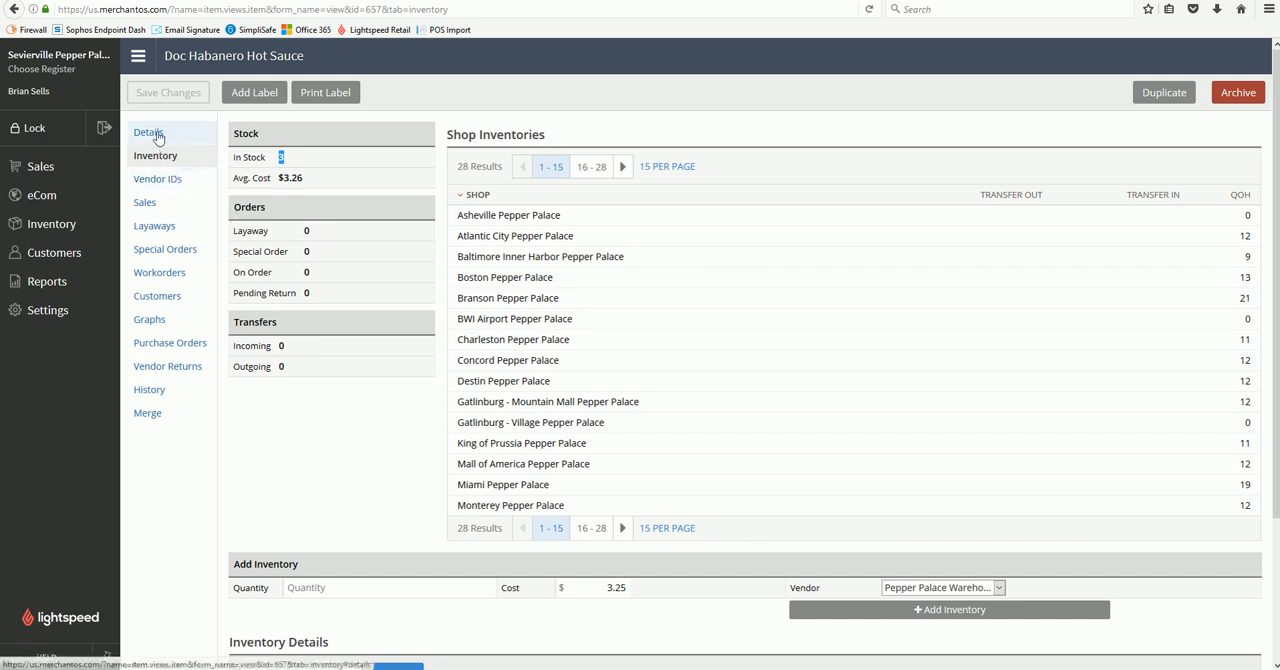
# Open 1 Million Scoville Pepper Extract's inventory view, showing 0 in stock
pyautogui.click(51, 223)
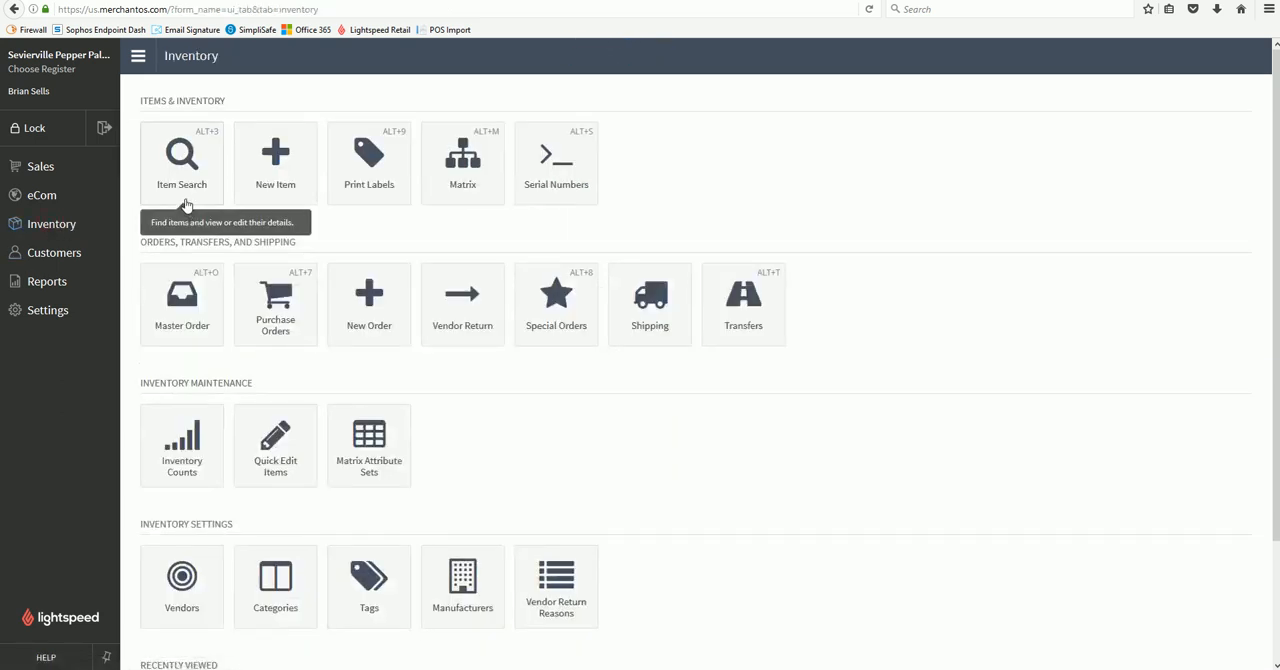
pyautogui.click(181, 162)
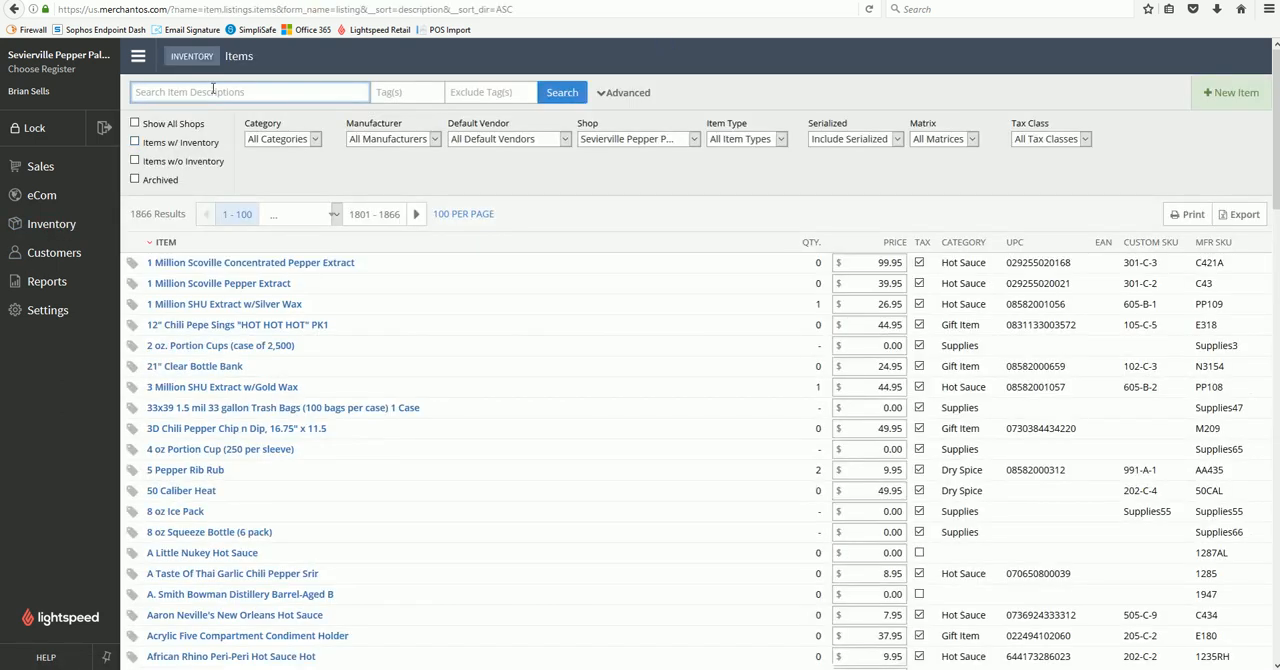
pyautogui.click(218, 283)
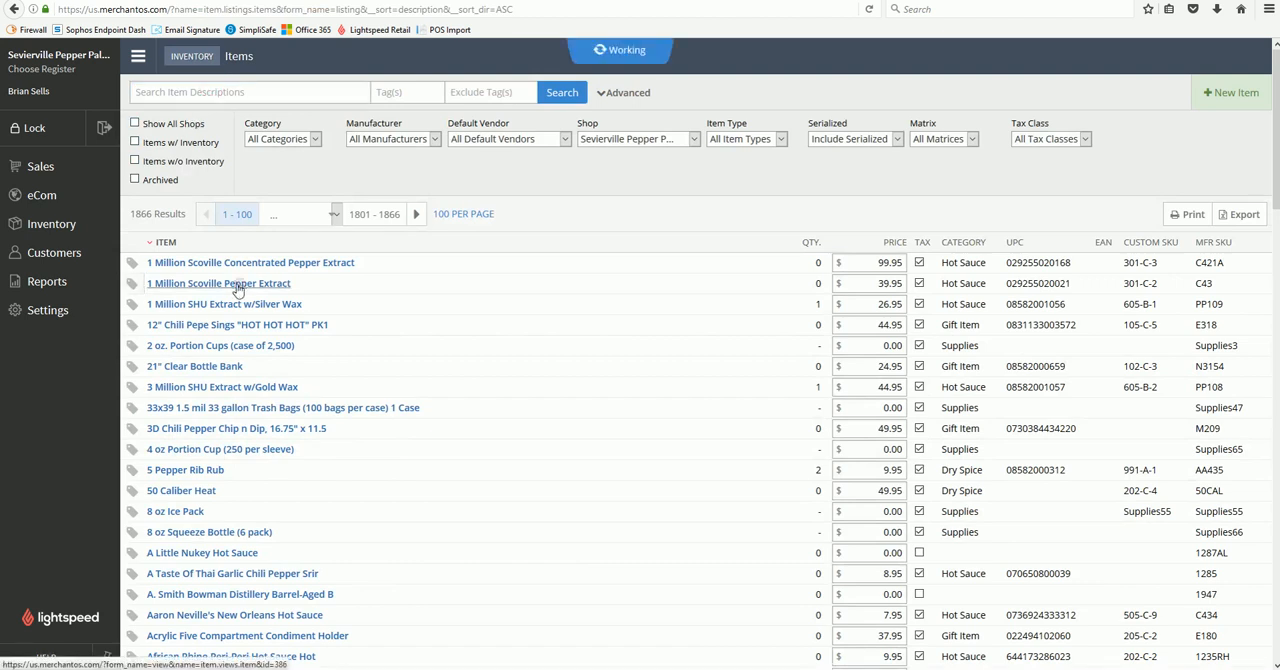
pyautogui.click(218, 283)
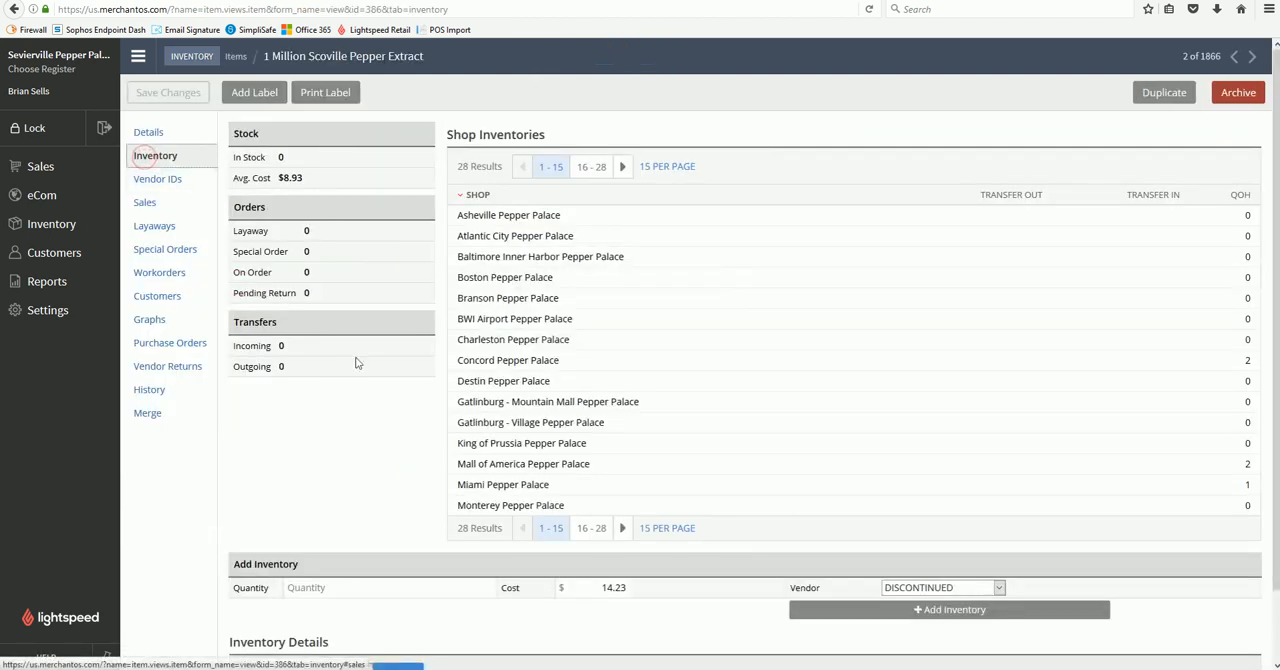
pyautogui.scroll(-3)
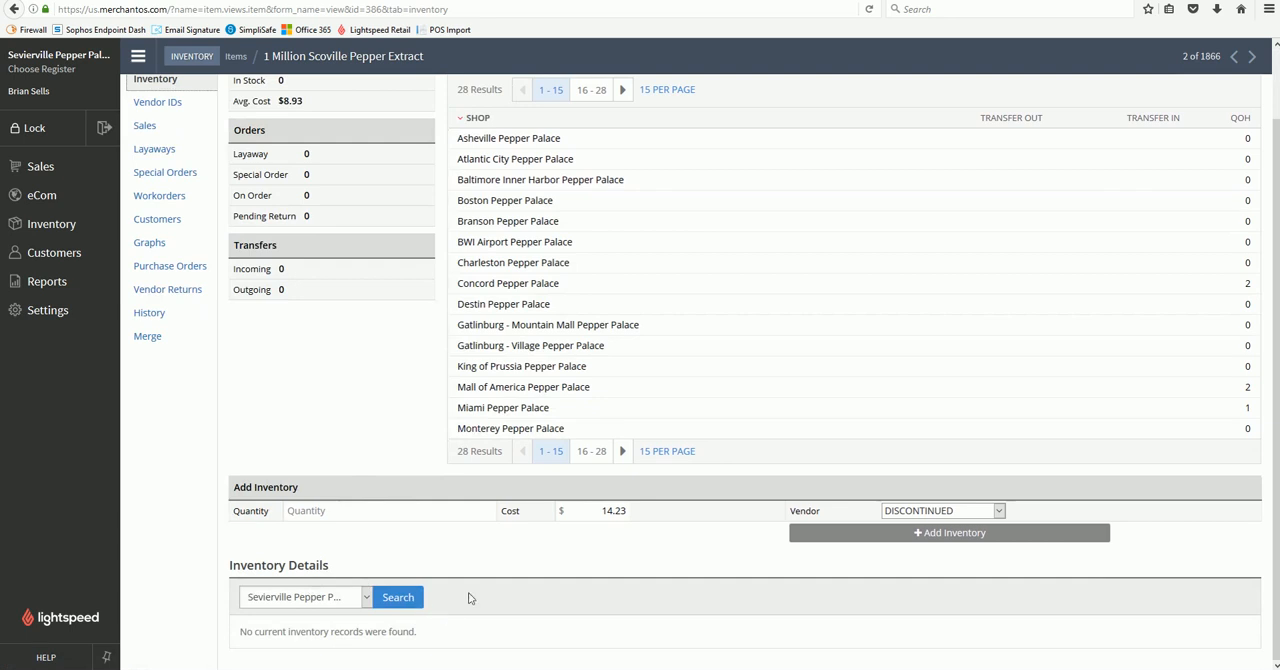